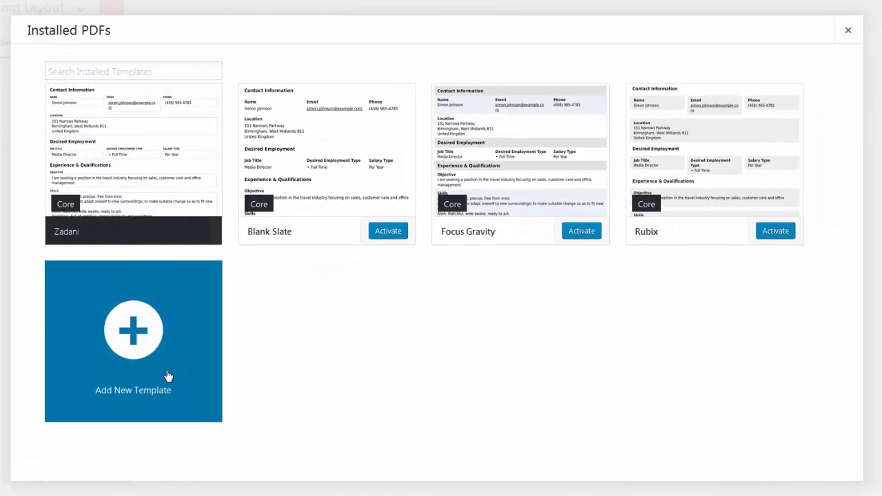
Step: Drop the premium template zips onto Add New Template and scroll to the Zadani template
left_click(132, 341)
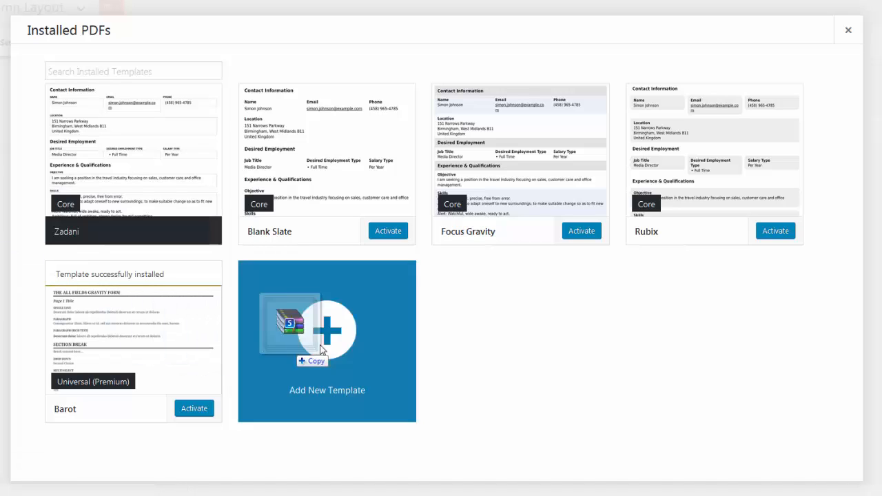
left_click(326, 328)
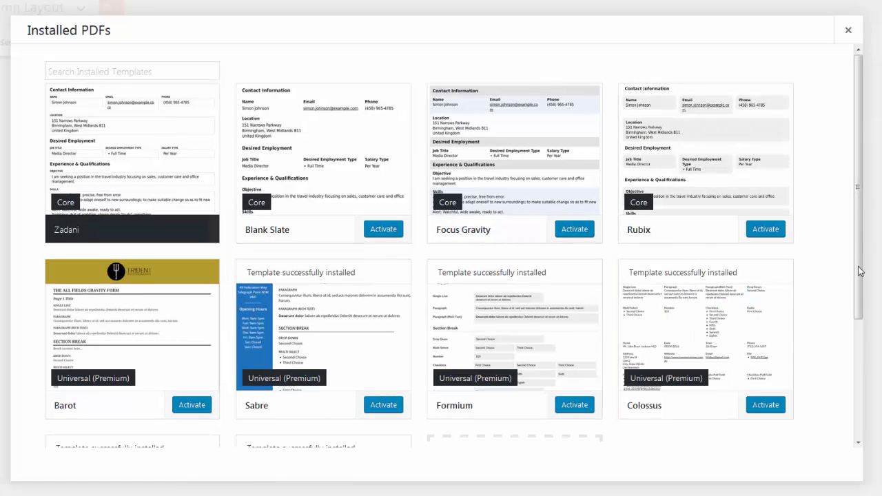
scroll("down", 3)
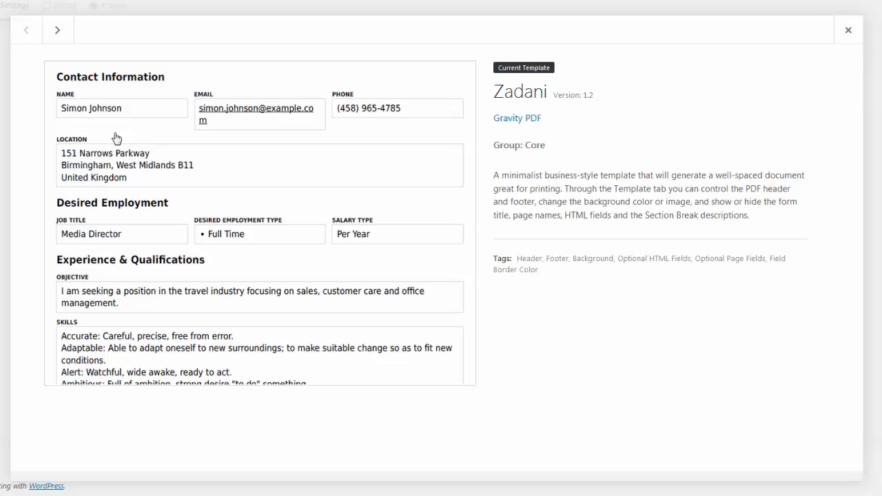
Step: Step through the Focus Gravity, Barot, Colossus and Cellulose template details
left_click(58, 31)
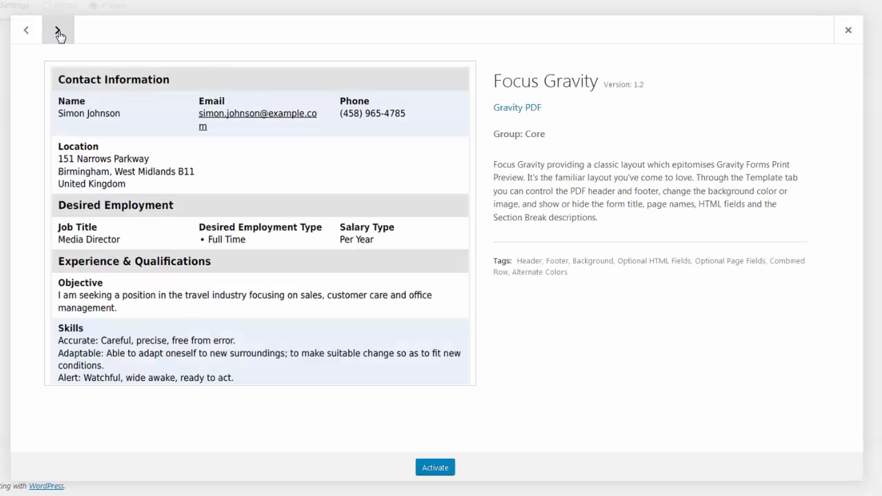
left_click(58, 31)
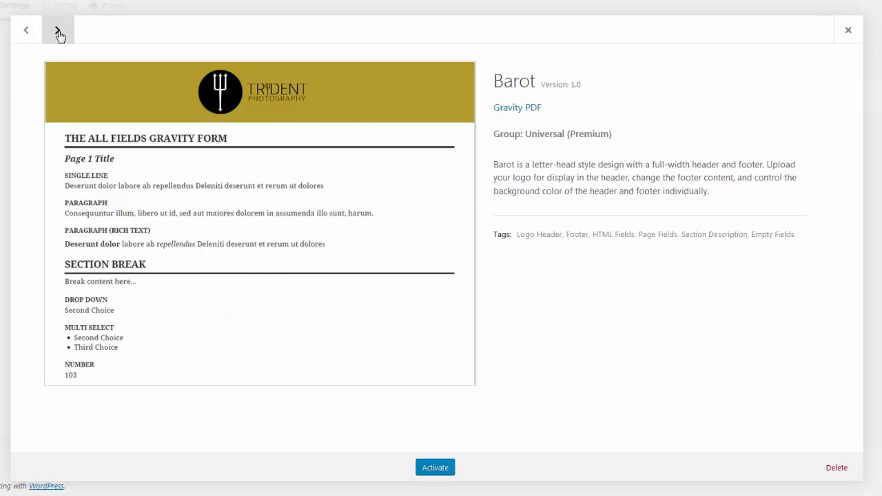
left_click(58, 30)
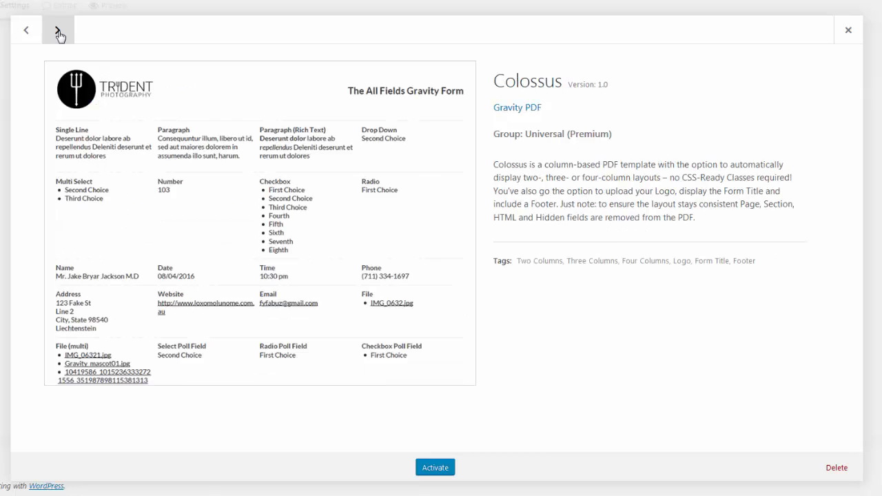
left_click(58, 31)
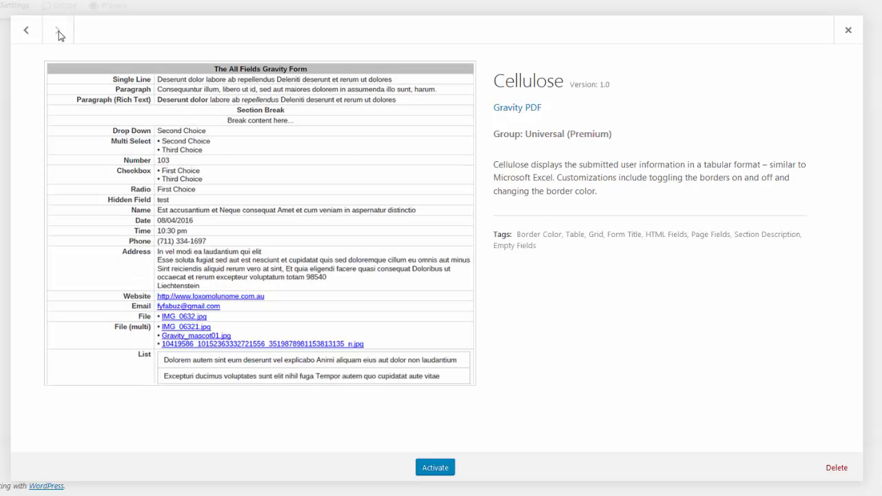
Step: Return to the installed templates list and search for 'inv'
left_click(26, 31)
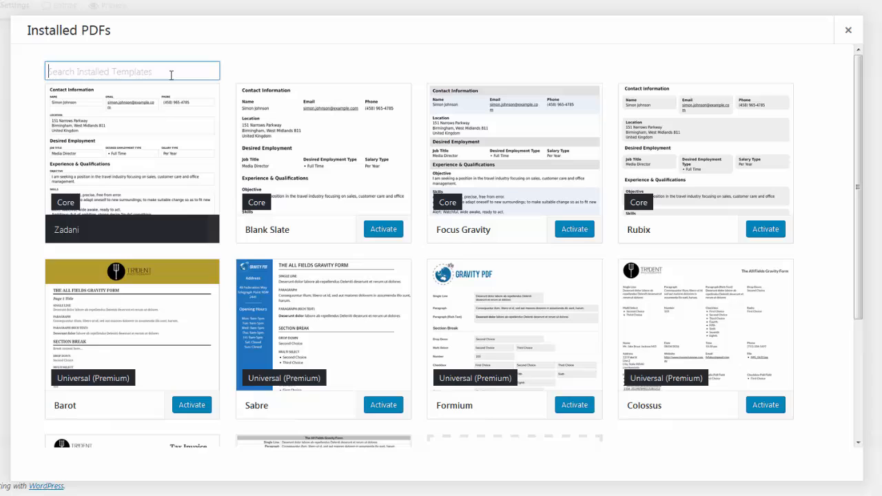
type("inv")
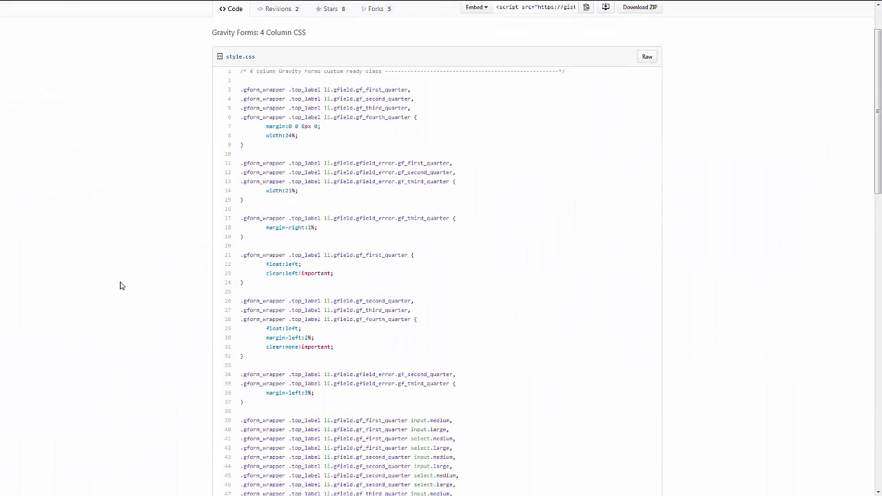
Step: Scroll through the 4 Column CSS gist's style.css
scroll("down", 3)
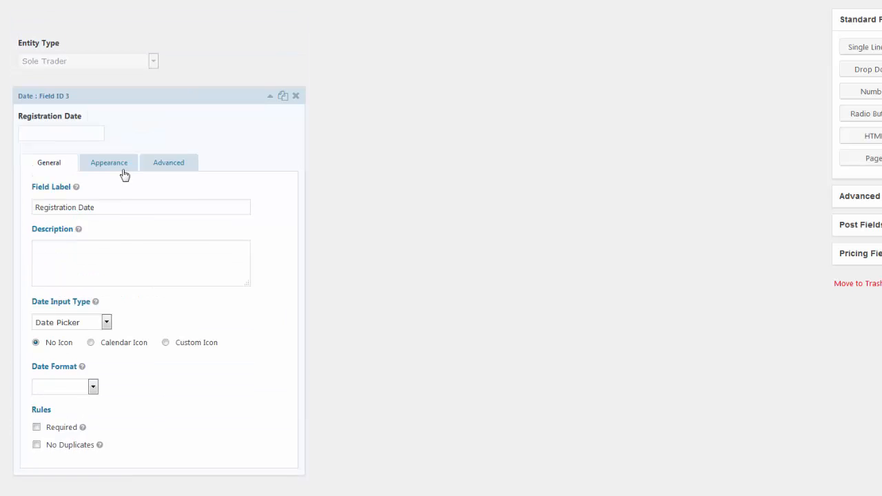
Step: Give the field the custom CSS class gf_fourth_quarter in its Appearance settings
left_click(107, 162)
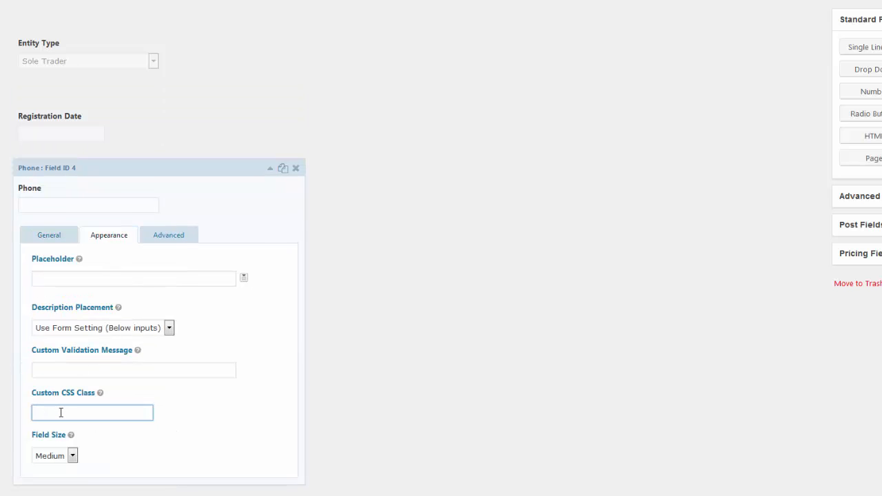
type("gf_fourth_quarter")
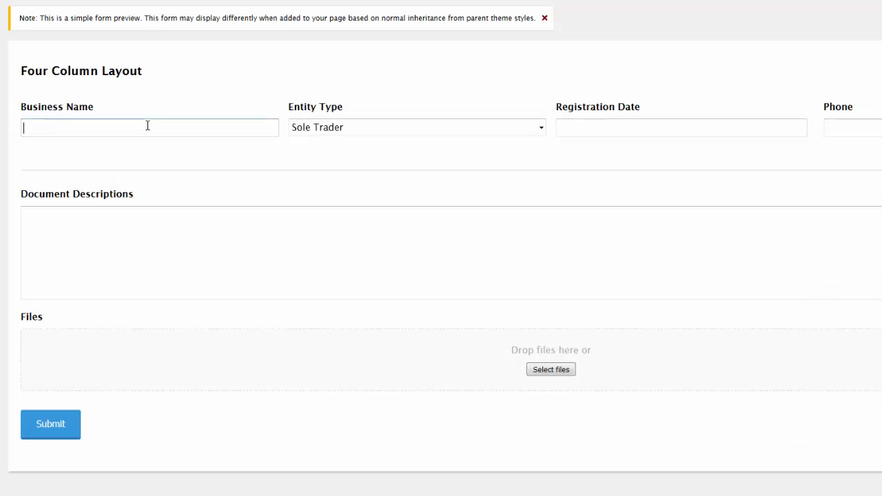
Step: Submit the four-column preview to get the thank-you message with its Download PDF link
left_click(681, 126)
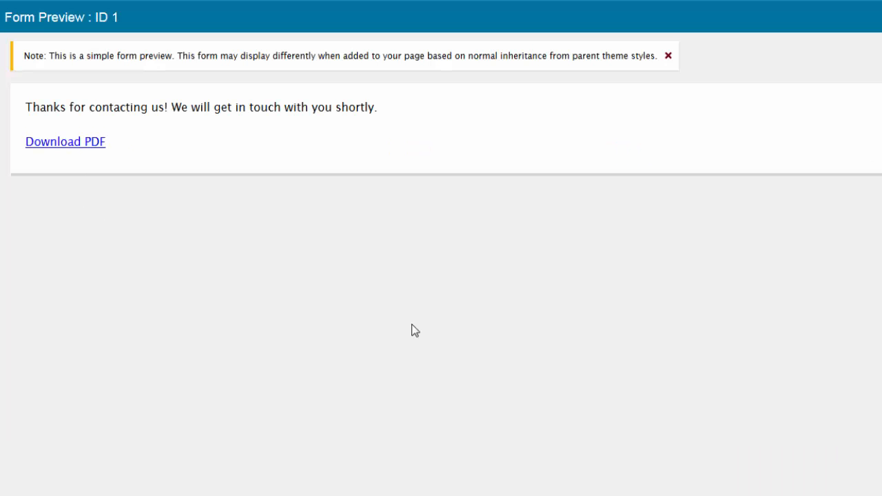
left_click(64, 140)
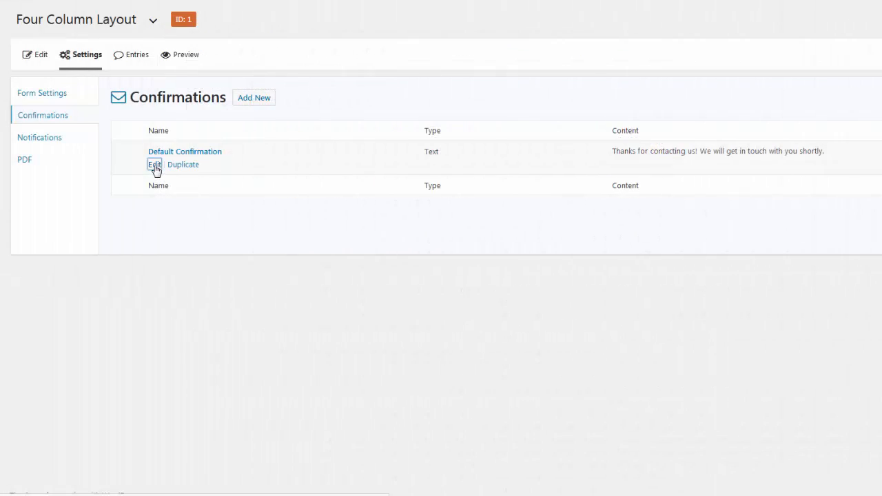
Step: Insert the Focus Gravity and {Blank Slate:pdf:587ff4df9695e} merge tags into the default confirmation
left_click(155, 164)
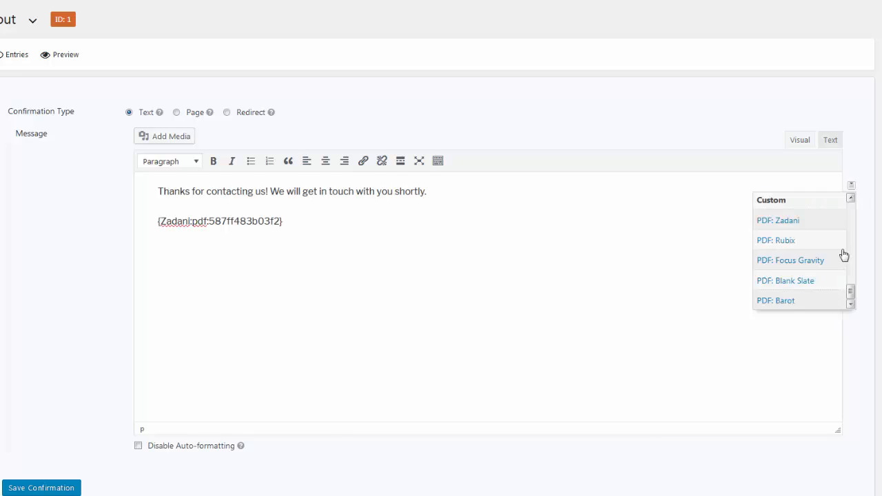
left_click(790, 259)
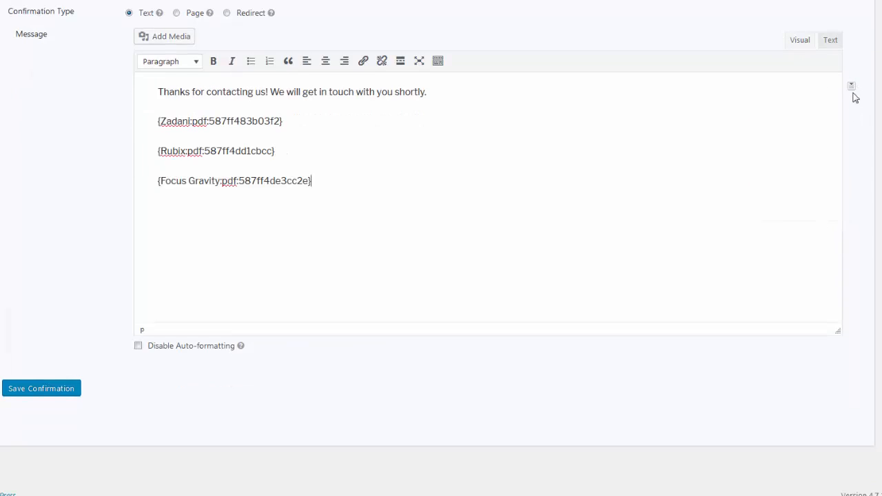
type("{Blank Slate:pdf:587ff4df9695e}")
type("Focus Gravity: ")
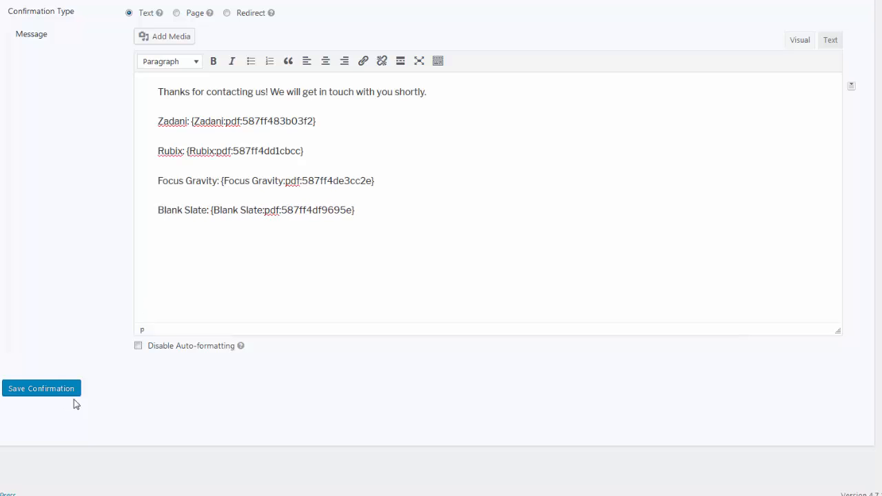
Step: Save the confirmation and preview the form's PDF links
left_click(41, 388)
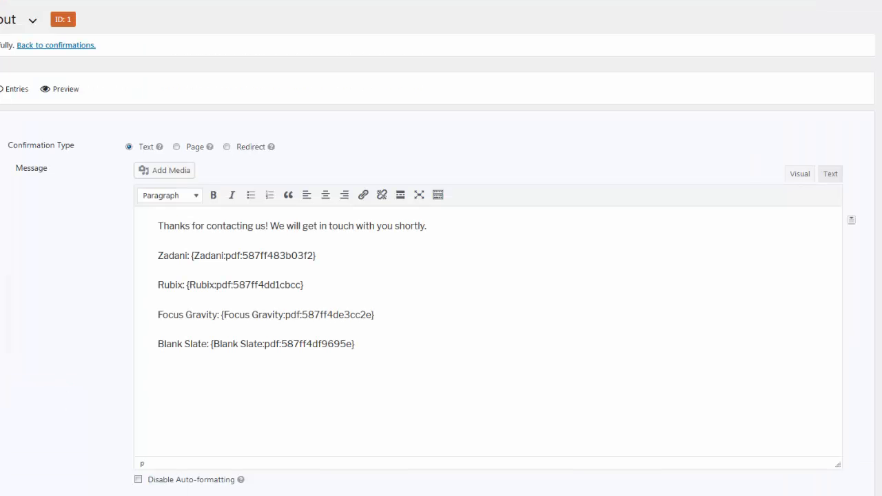
left_click(65, 88)
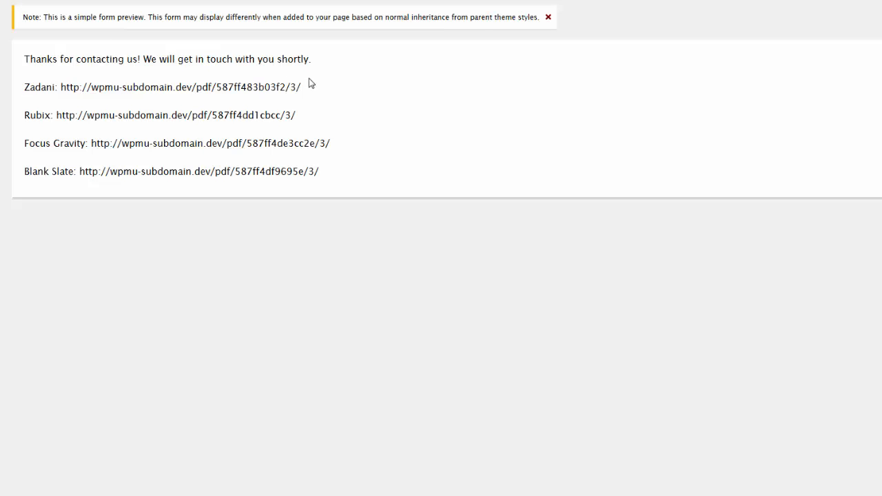
double_click(176, 116)
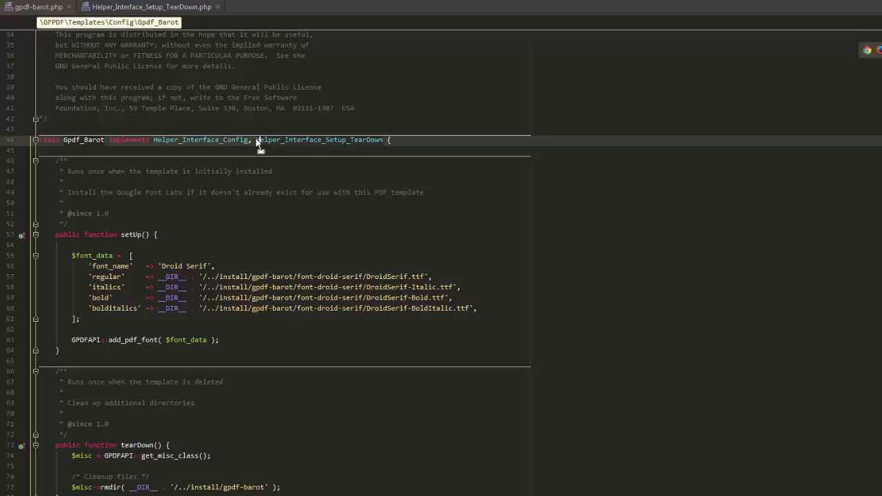
Step: Scroll to the Gpdf_Barot class's setUp font registration and tearDown cleanup
scroll("down", 3)
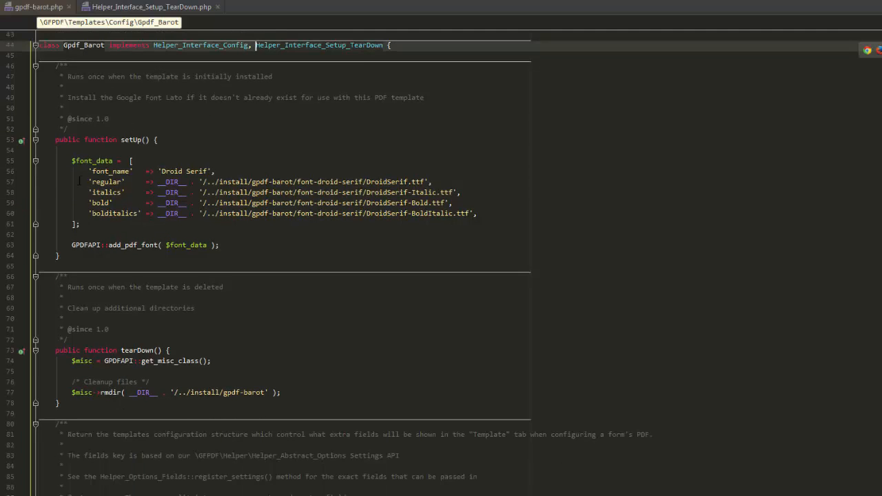